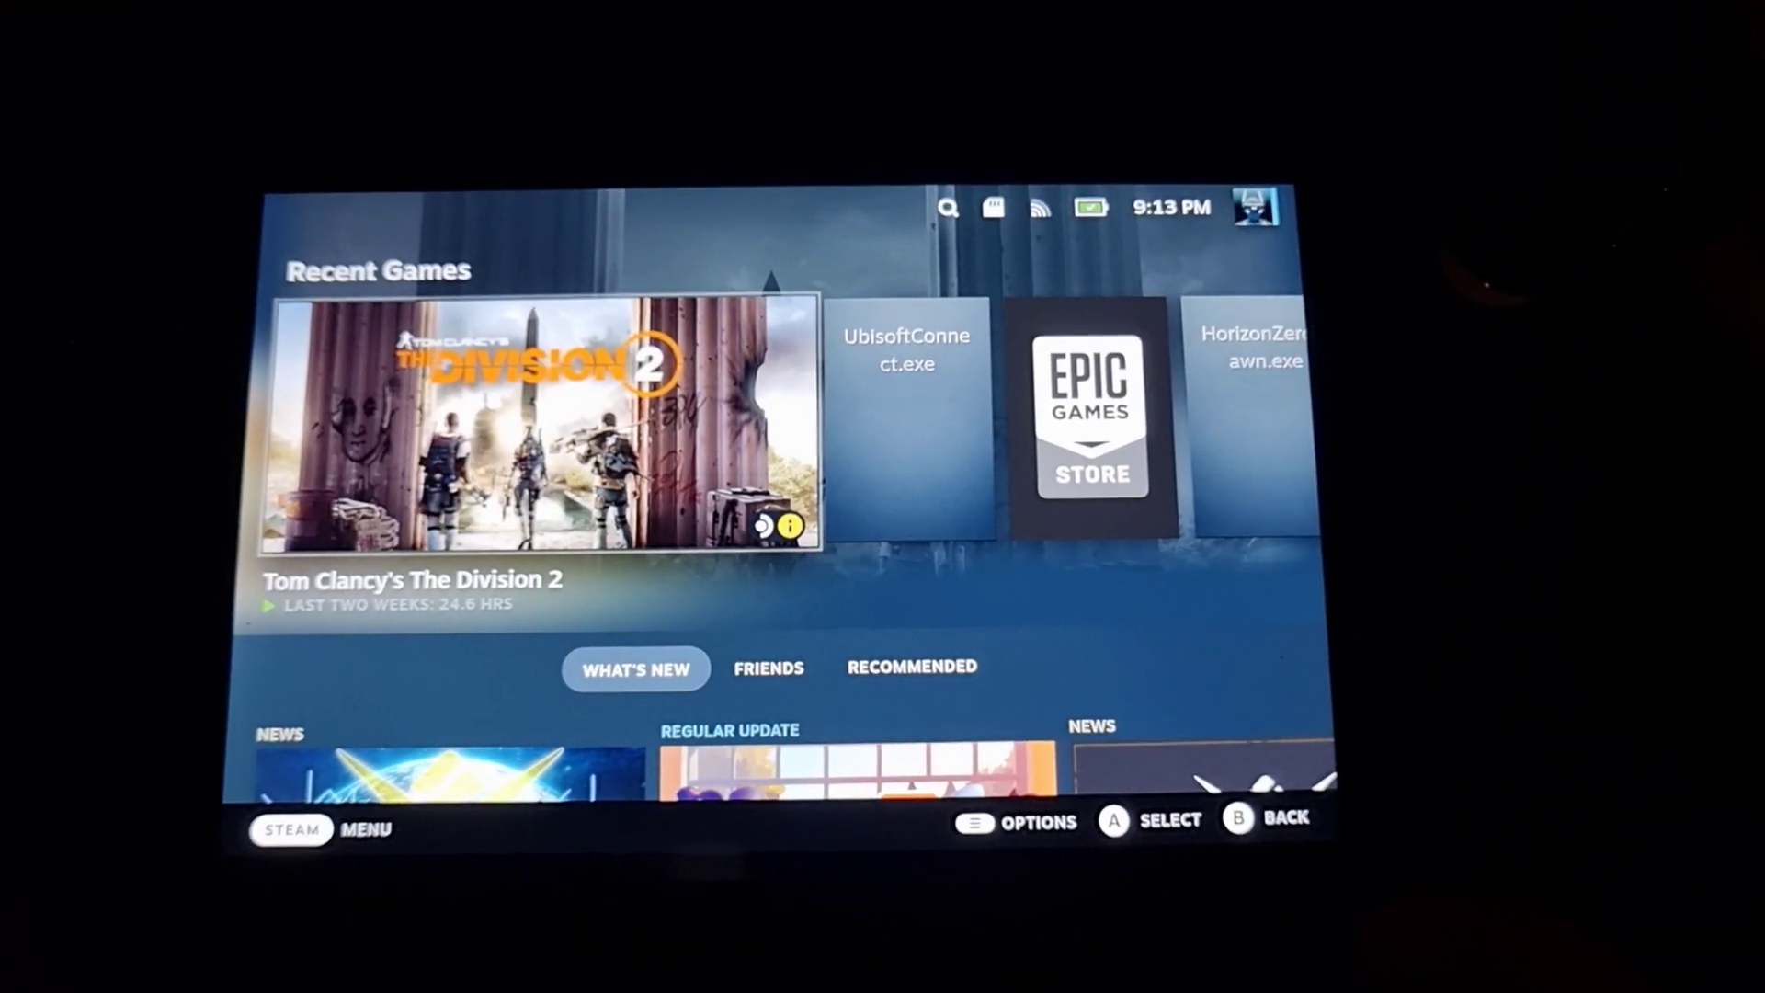
- Review Proton Experimental's General properties, then bring up Tom Clancy's The Division 2 in the library
click(550, 427)
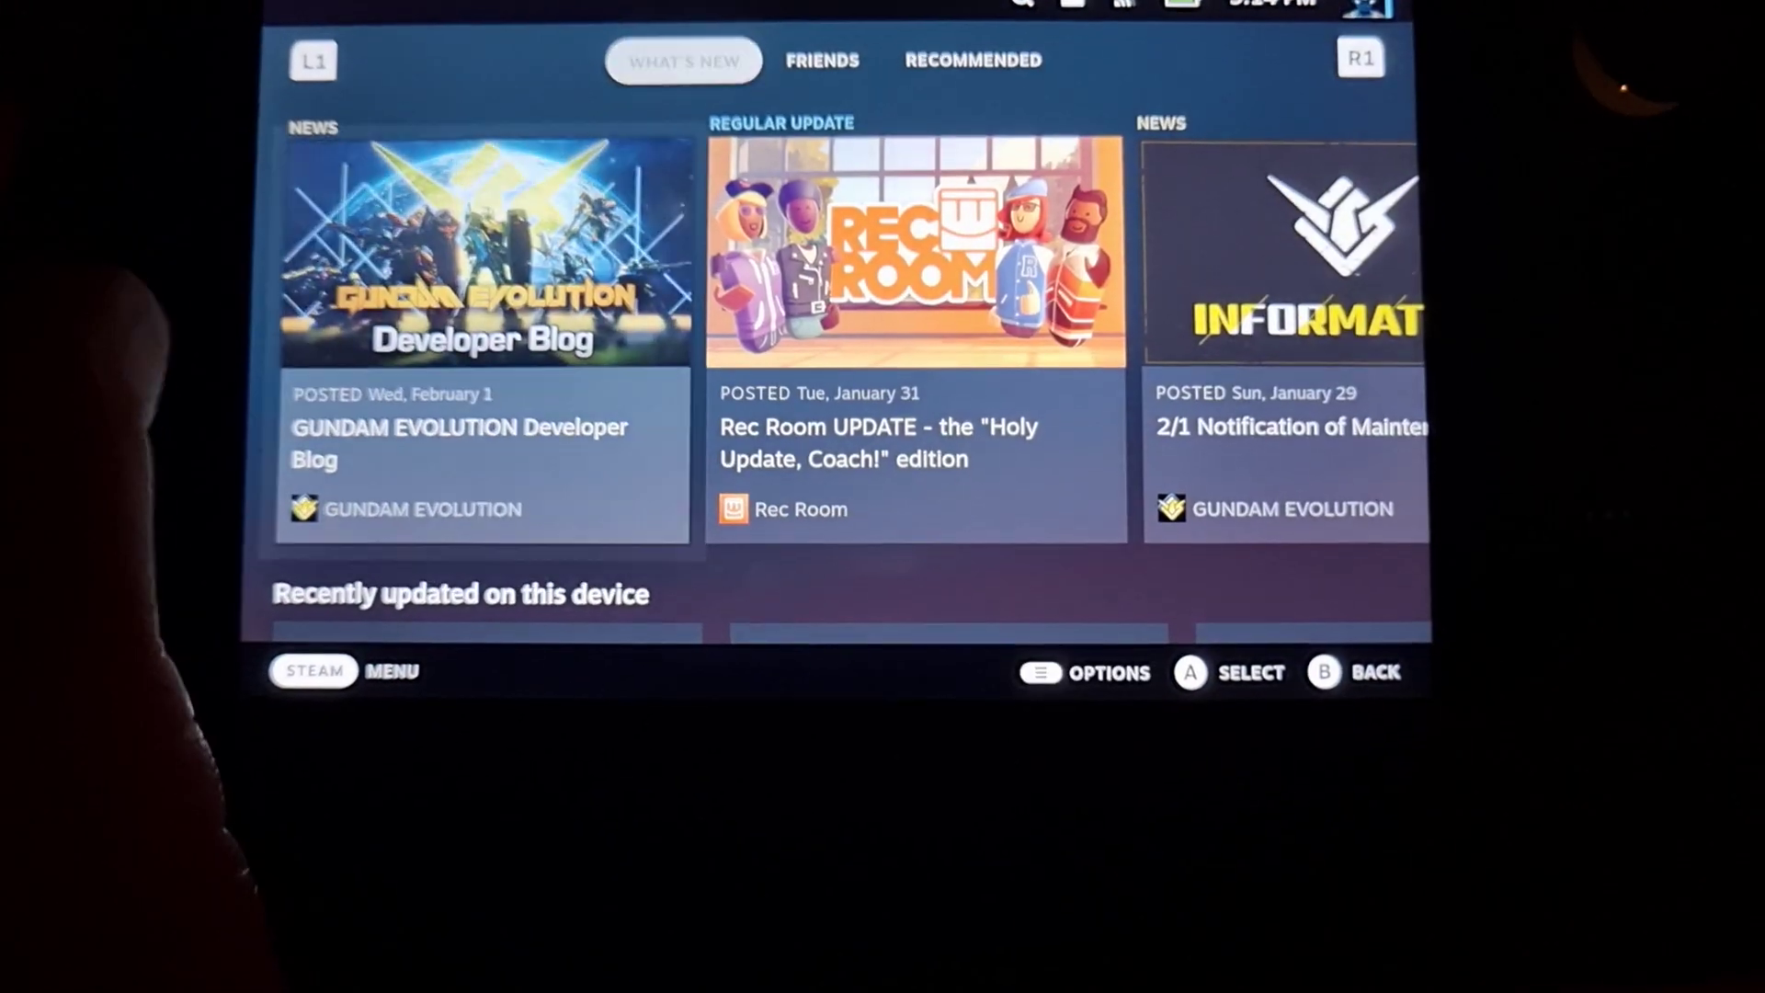
scroll(down, 3)
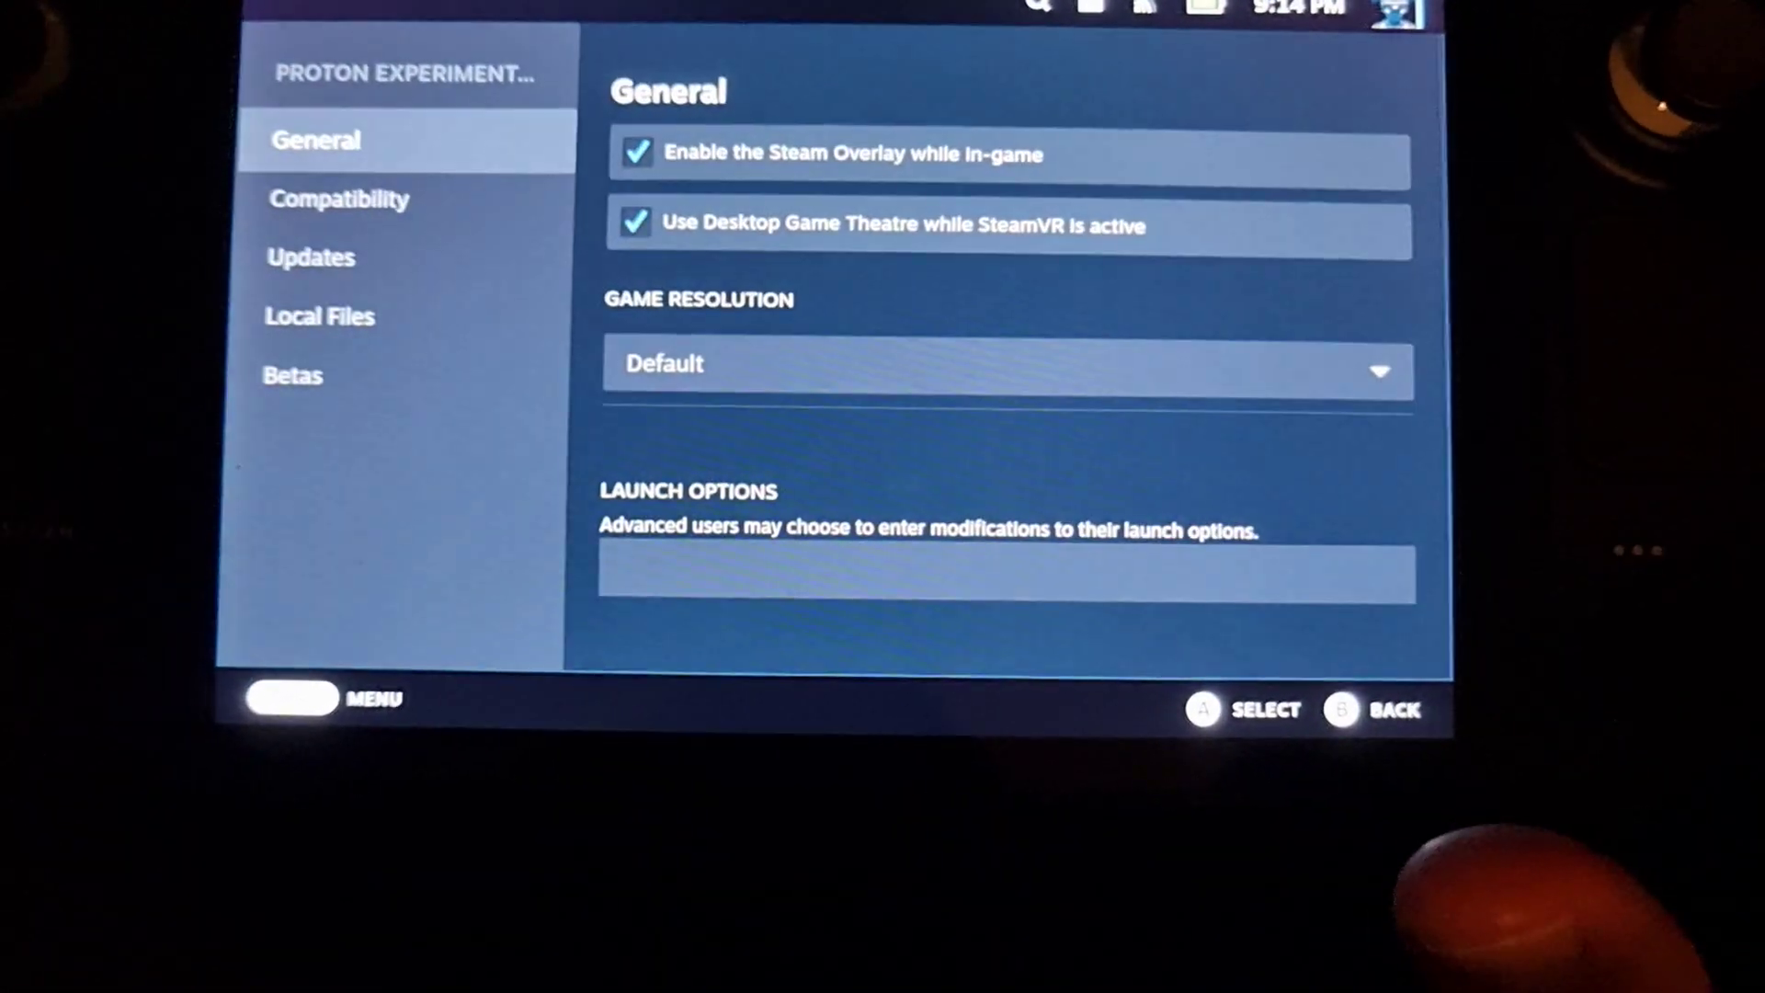
click(293, 375)
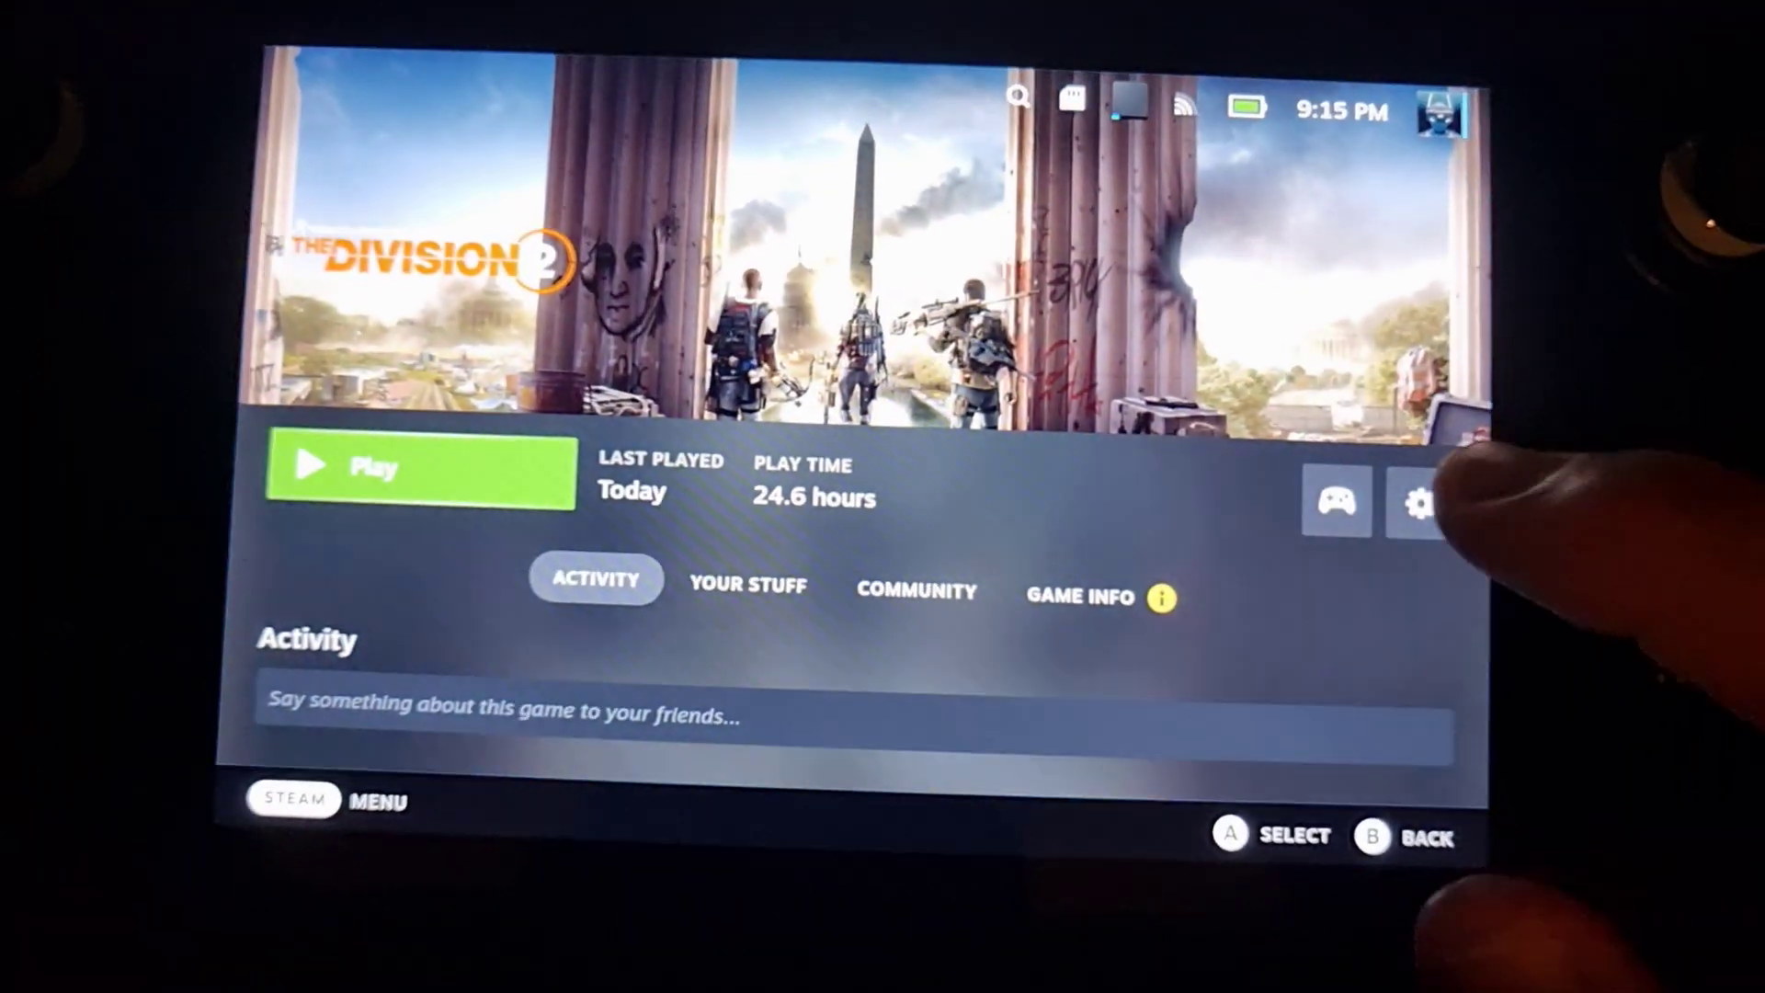
- Check The Division 2's Compatibility properties, then start launching the game with Play
click(1417, 504)
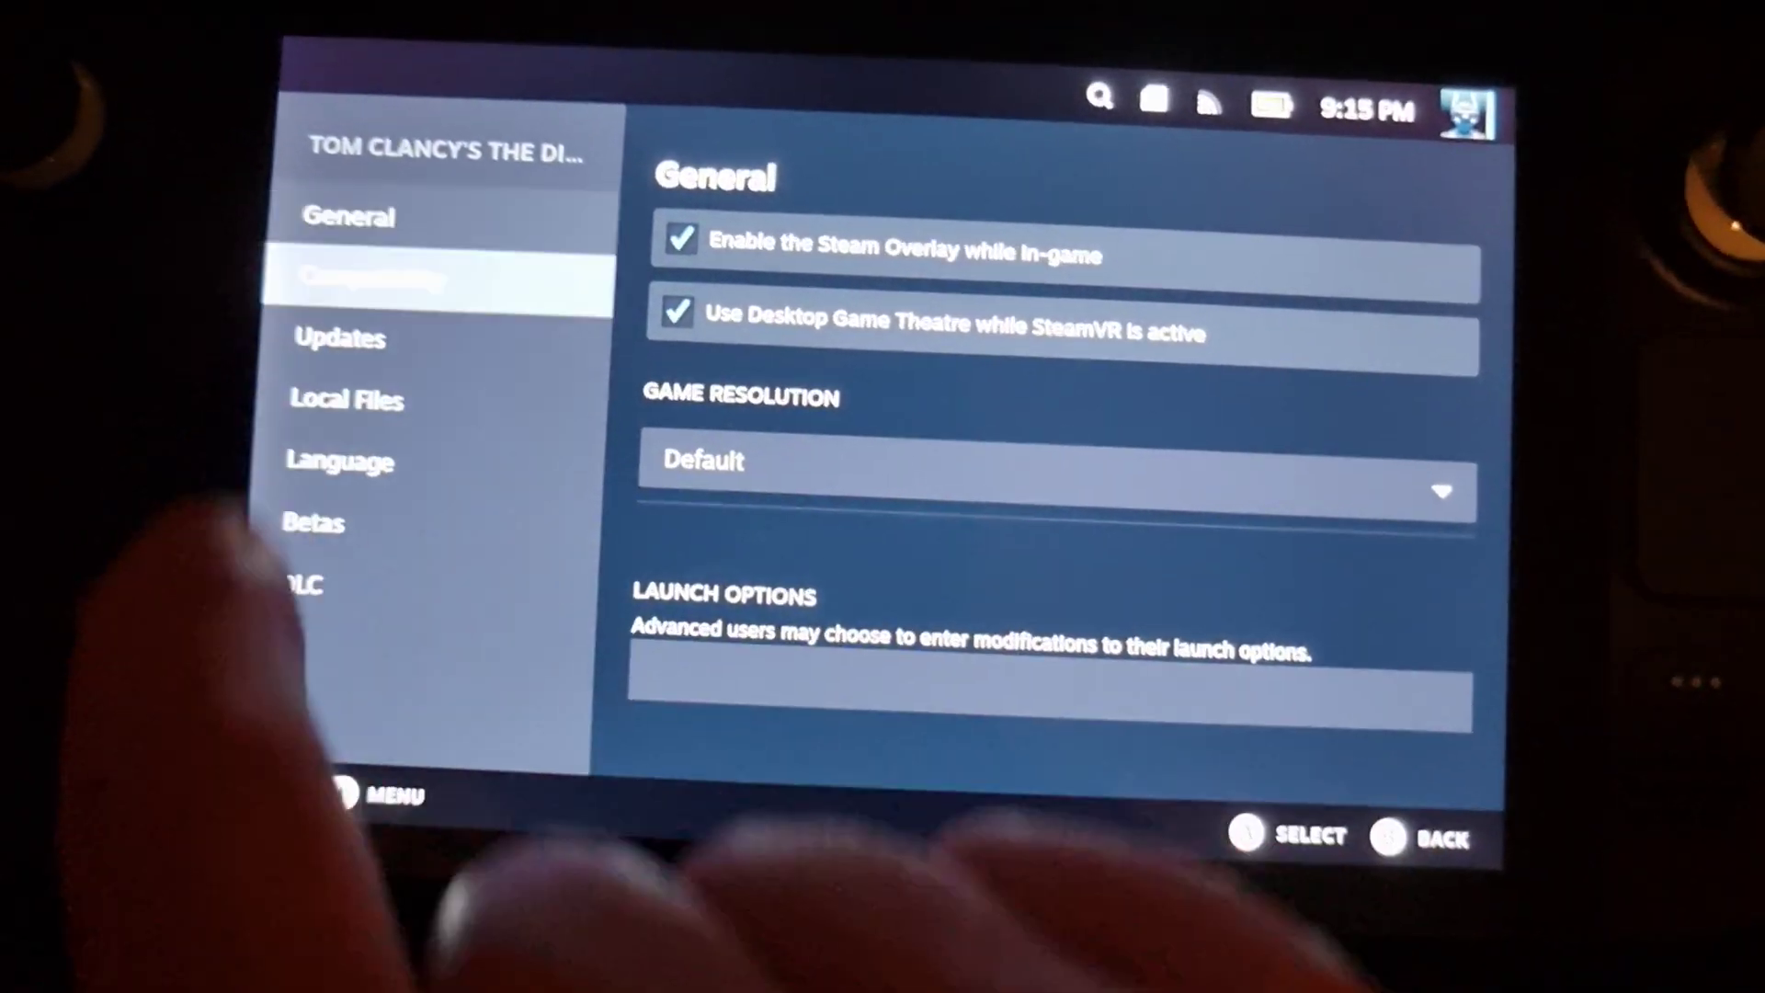
click(364, 280)
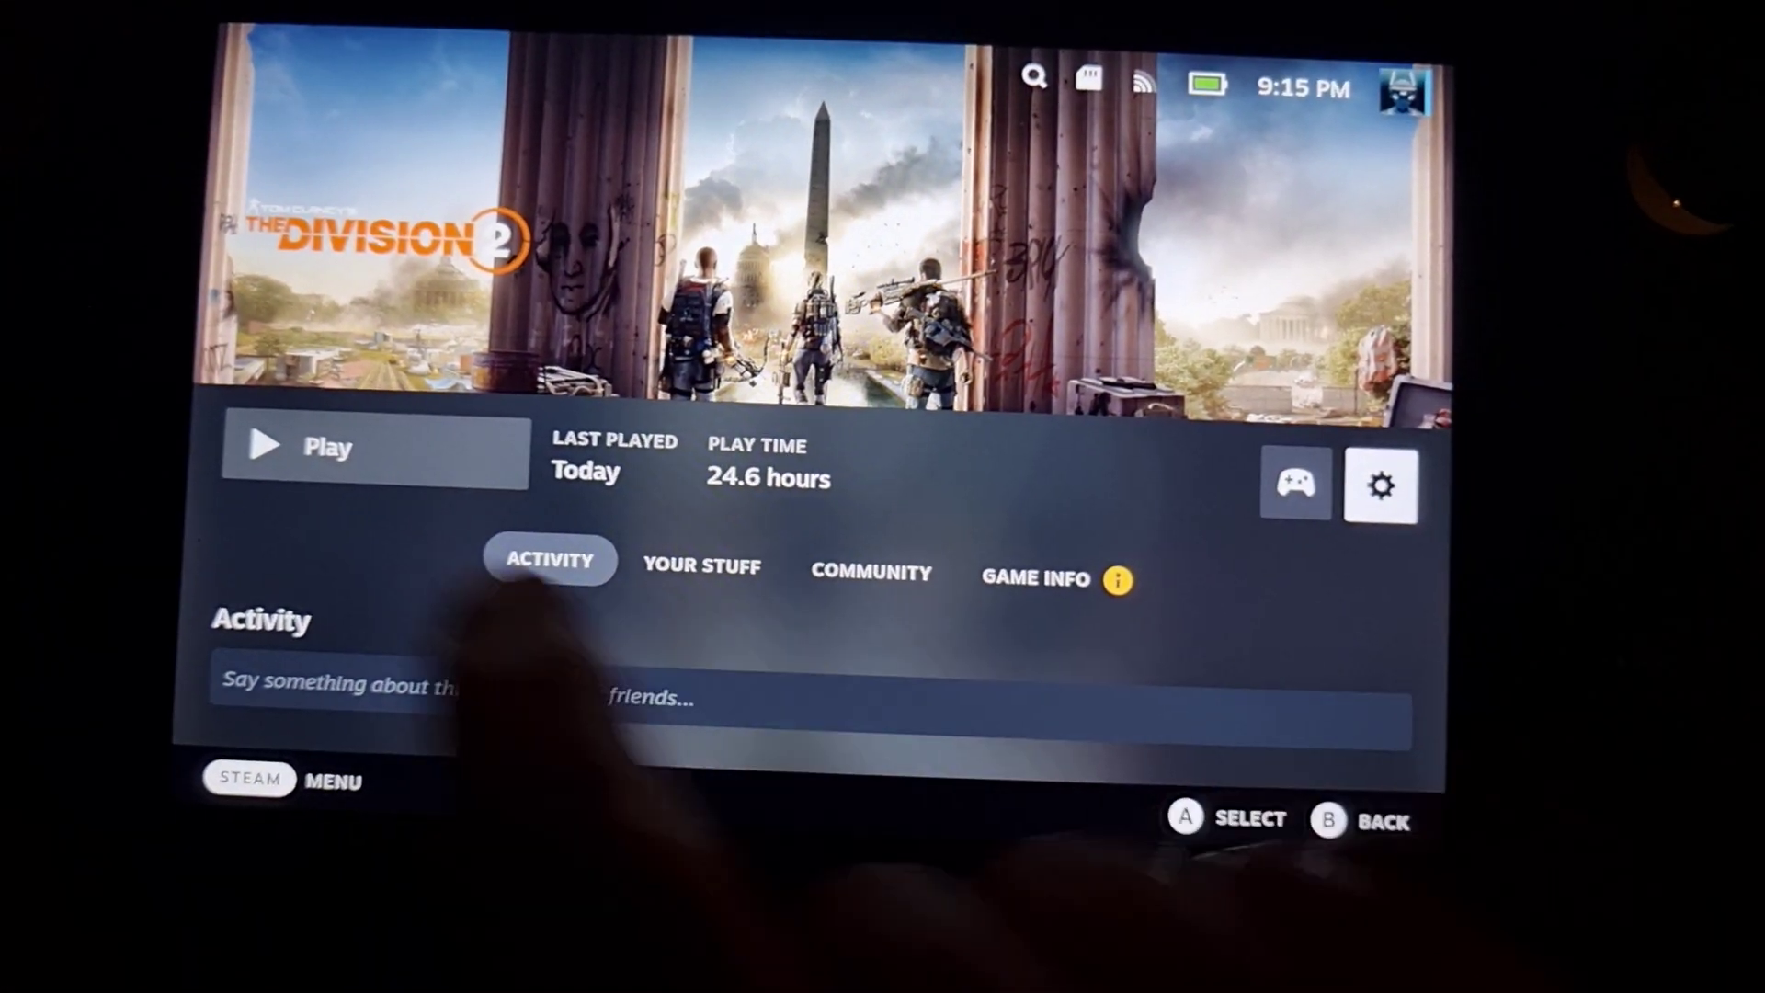
click(327, 446)
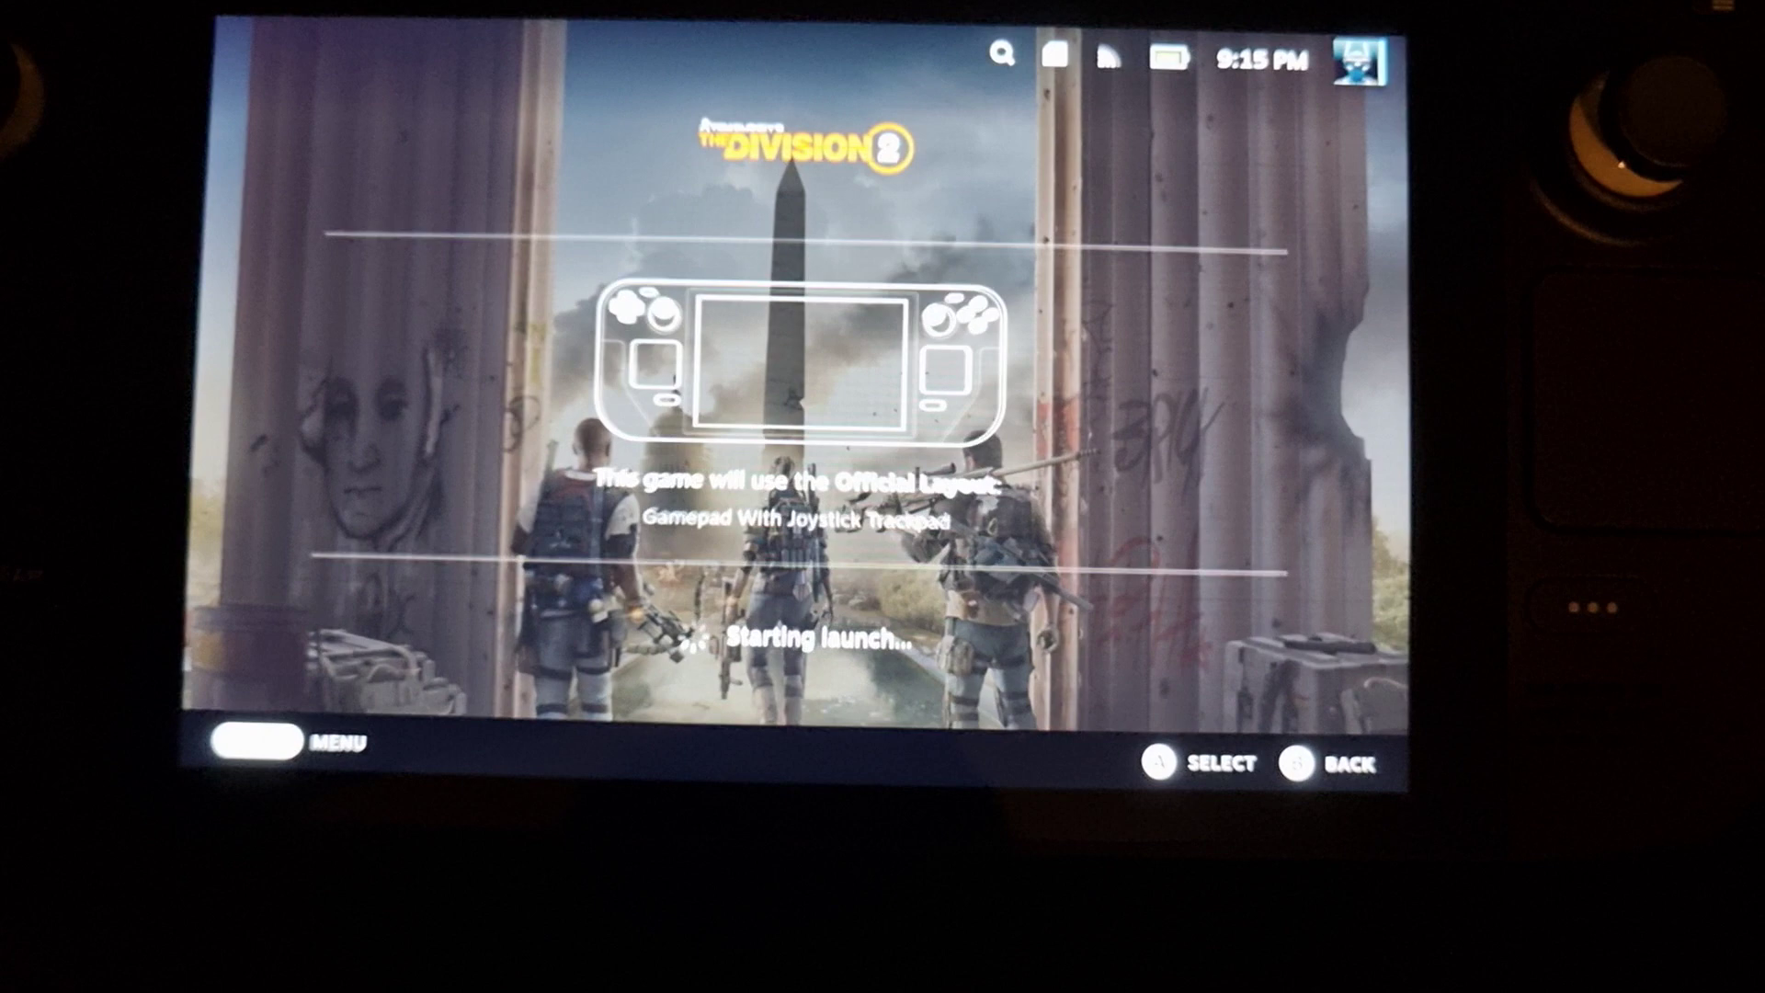